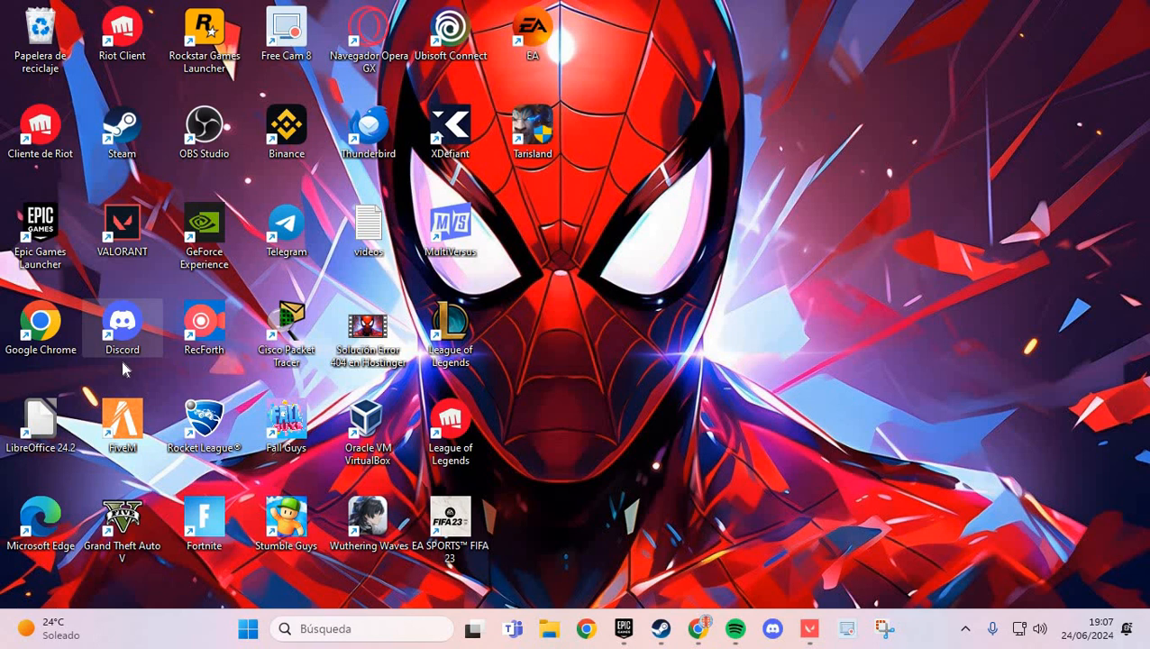
{"action": "mouse_move", "coordinate": [732, 340]}
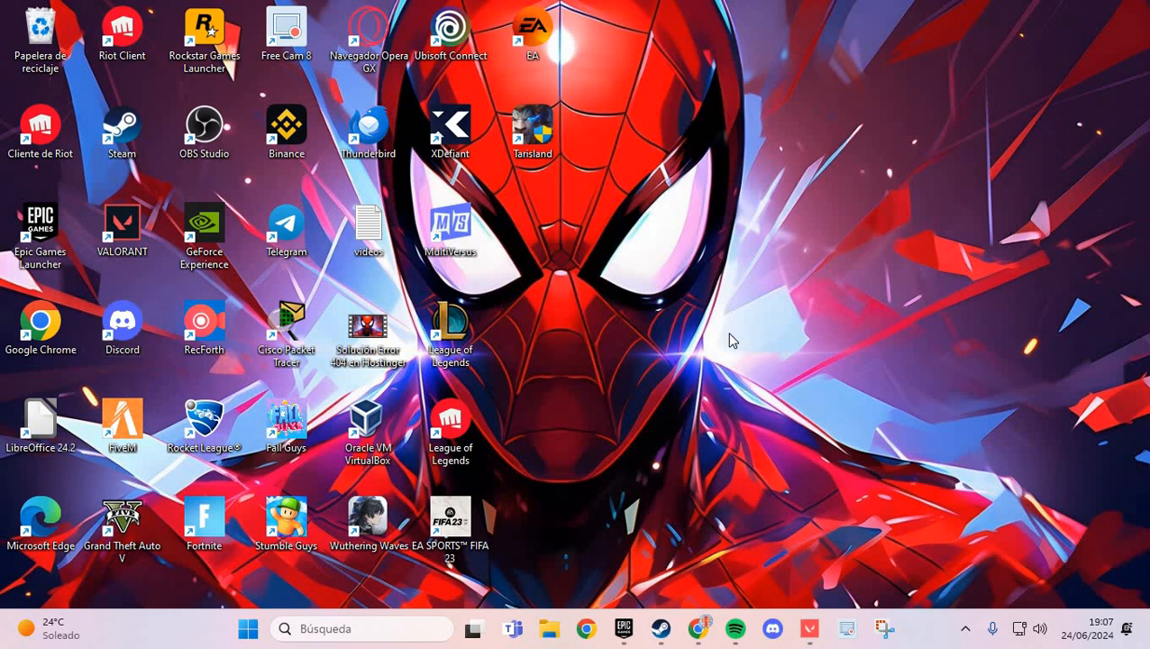
{"action": "mouse_move", "coordinate": [791, 457]}
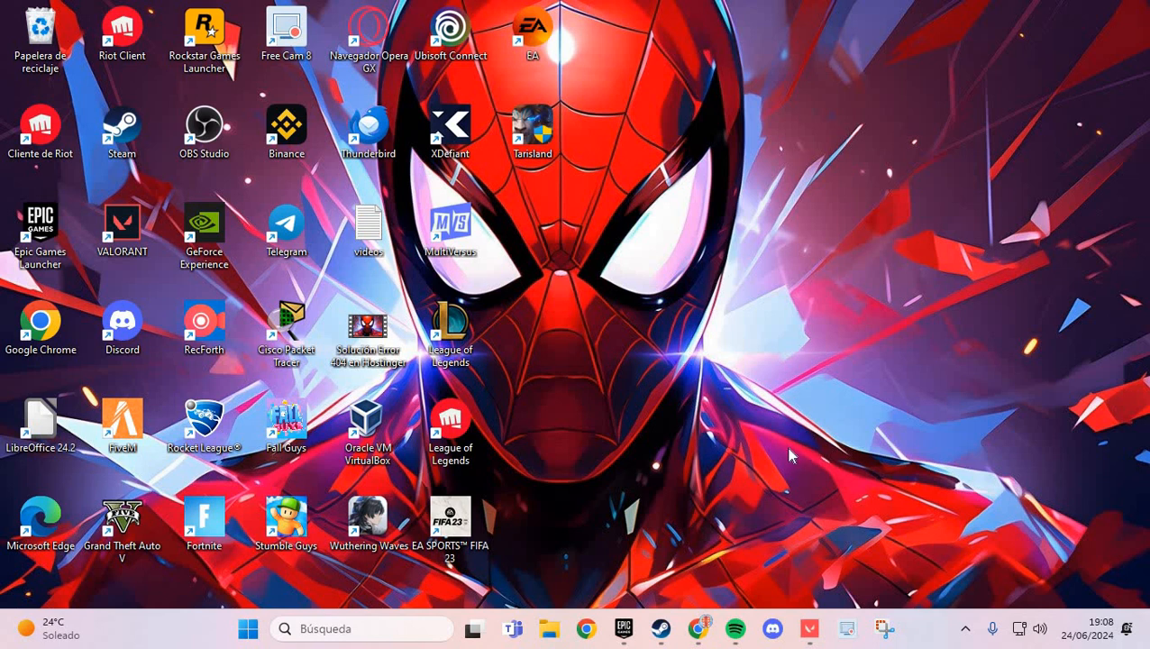
{"action": "mouse_move", "coordinate": [798, 458]}
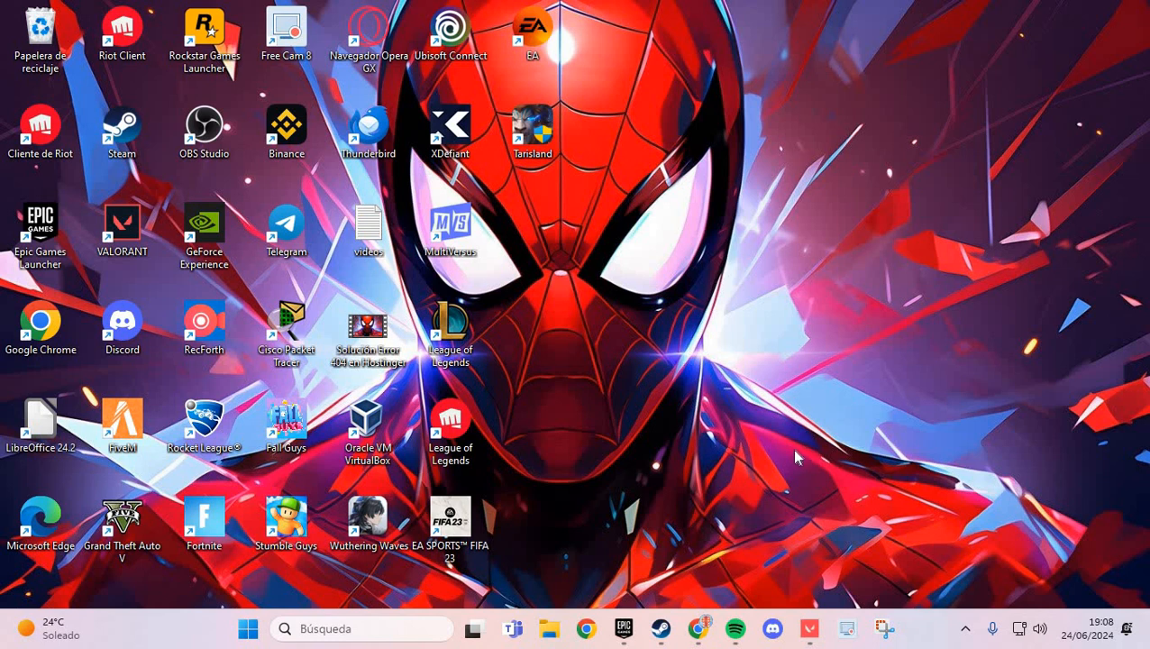
{"action": "mouse_move", "coordinate": [687, 550]}
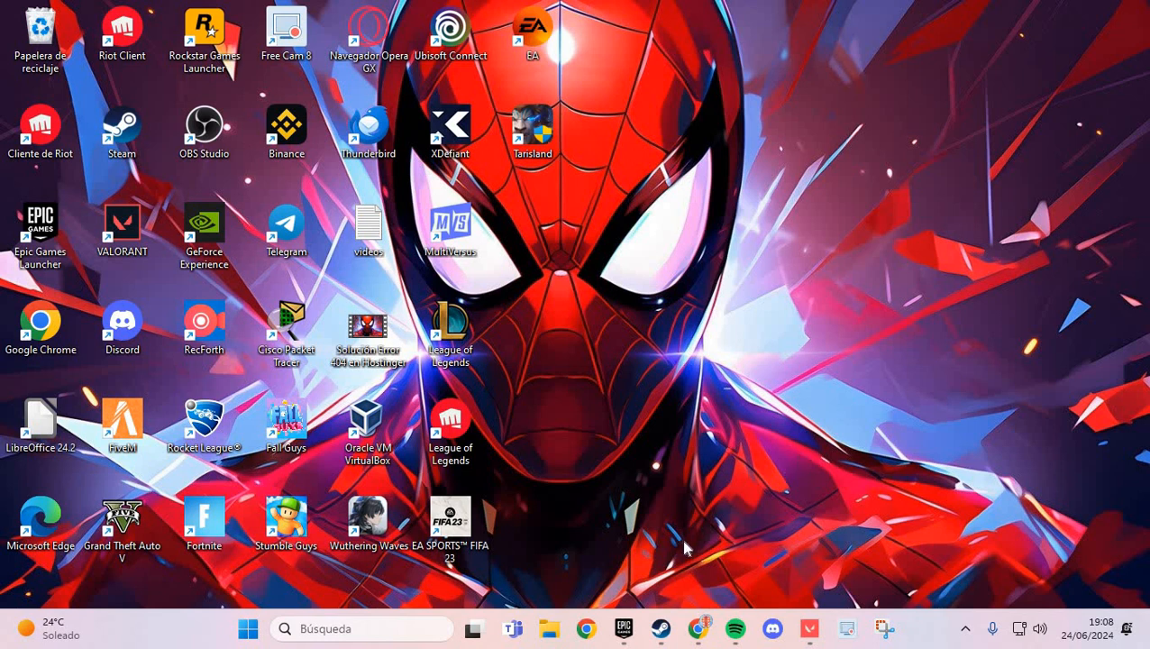
{"action": "mouse_move", "coordinate": [665, 629]}
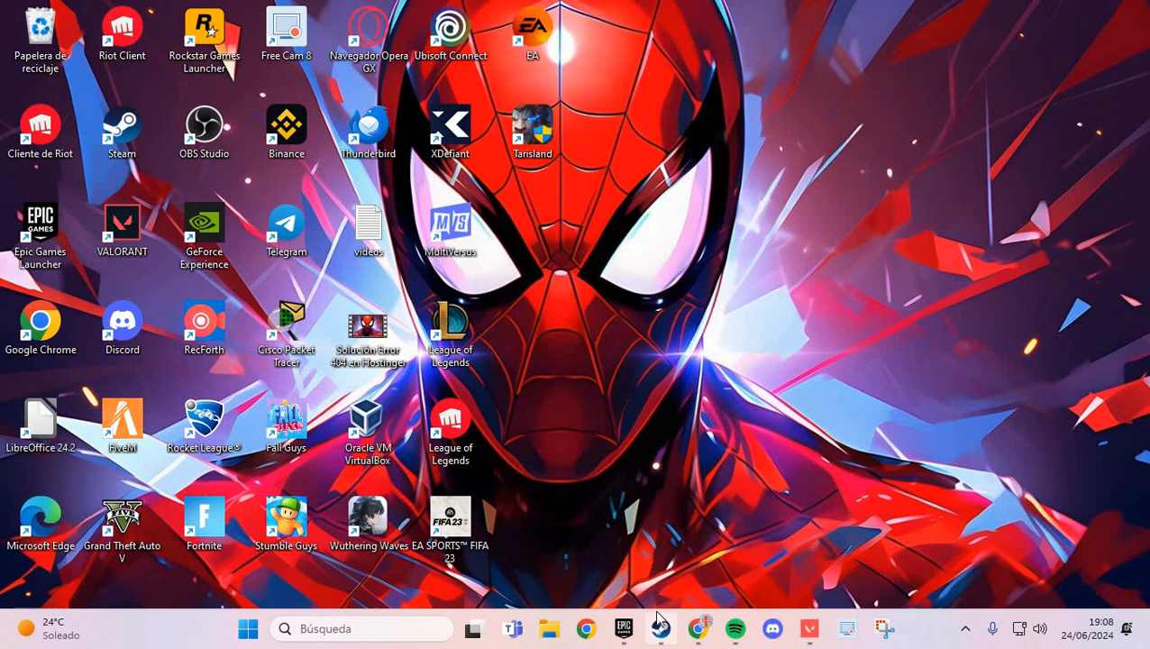
Step: Bring Steam to the front and open Settings from the Steam menu
{"action": "left_click", "coordinate": [656, 628]}
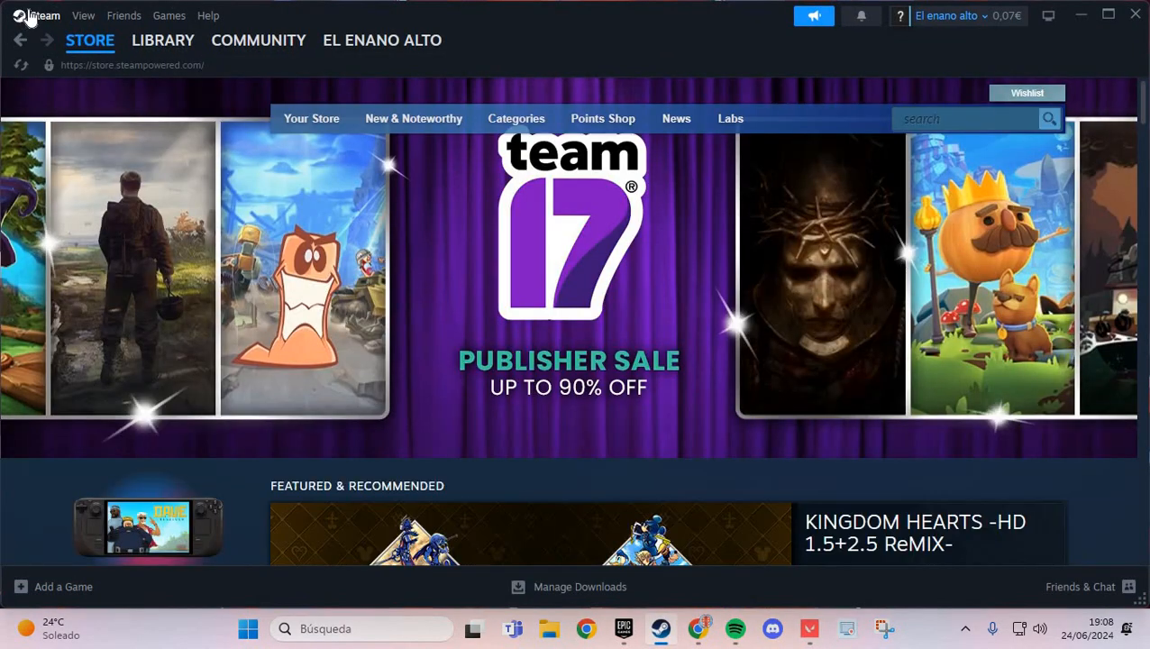
{"action": "left_click", "coordinate": [47, 16]}
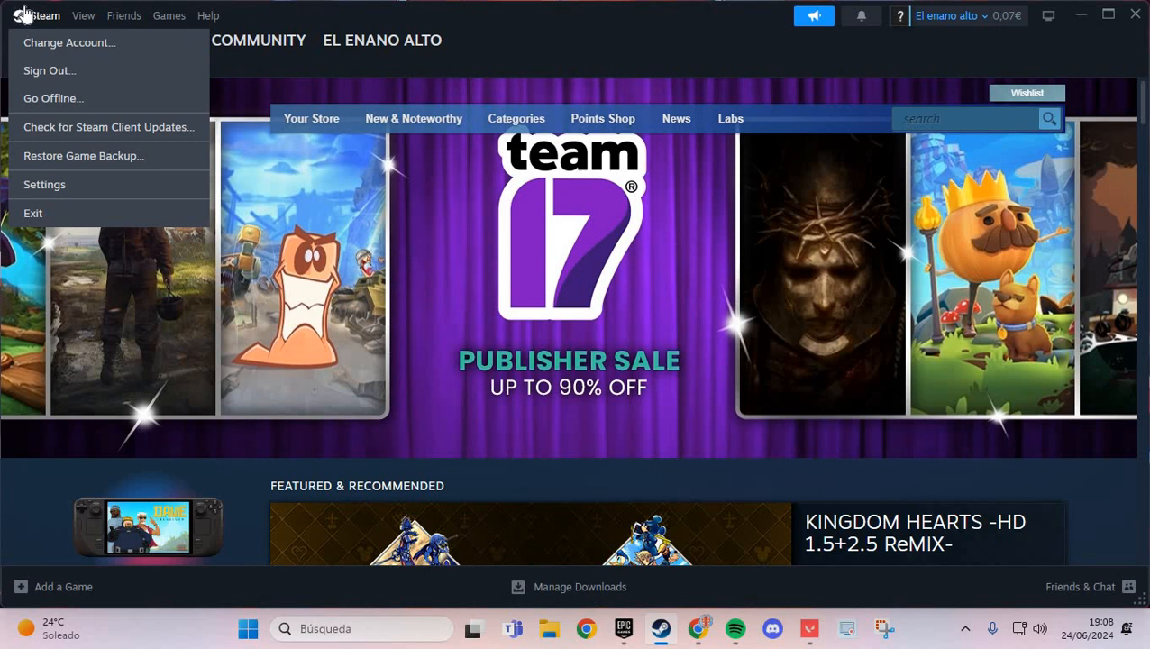
{"action": "mouse_move", "coordinate": [44, 184]}
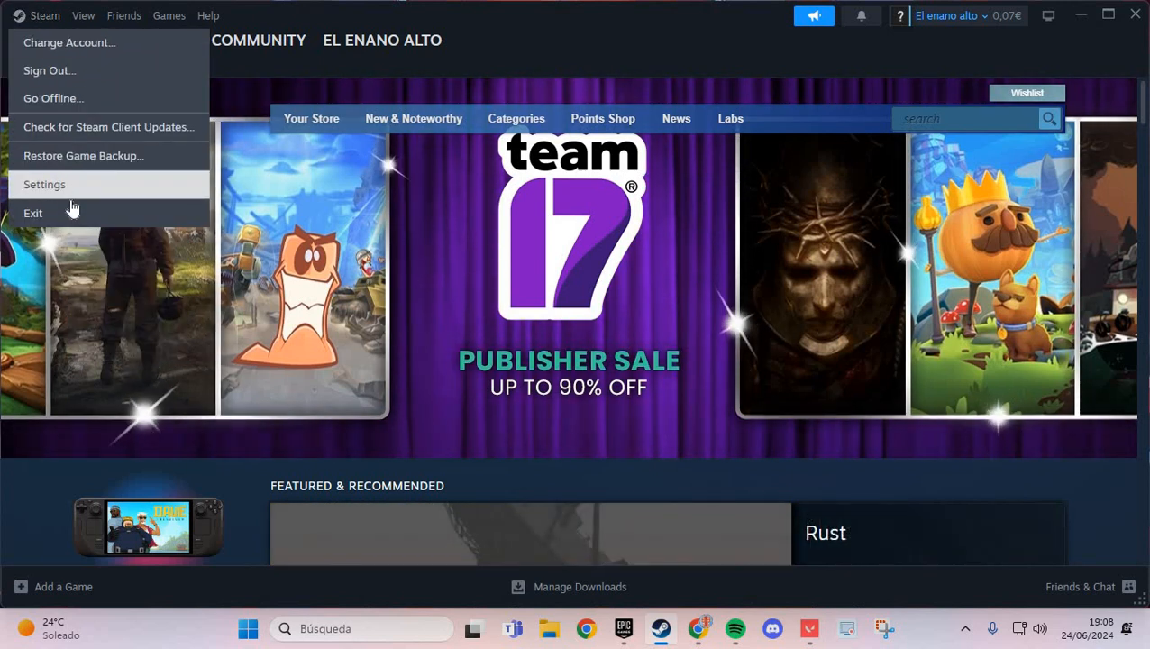
{"action": "left_click", "coordinate": [44, 184]}
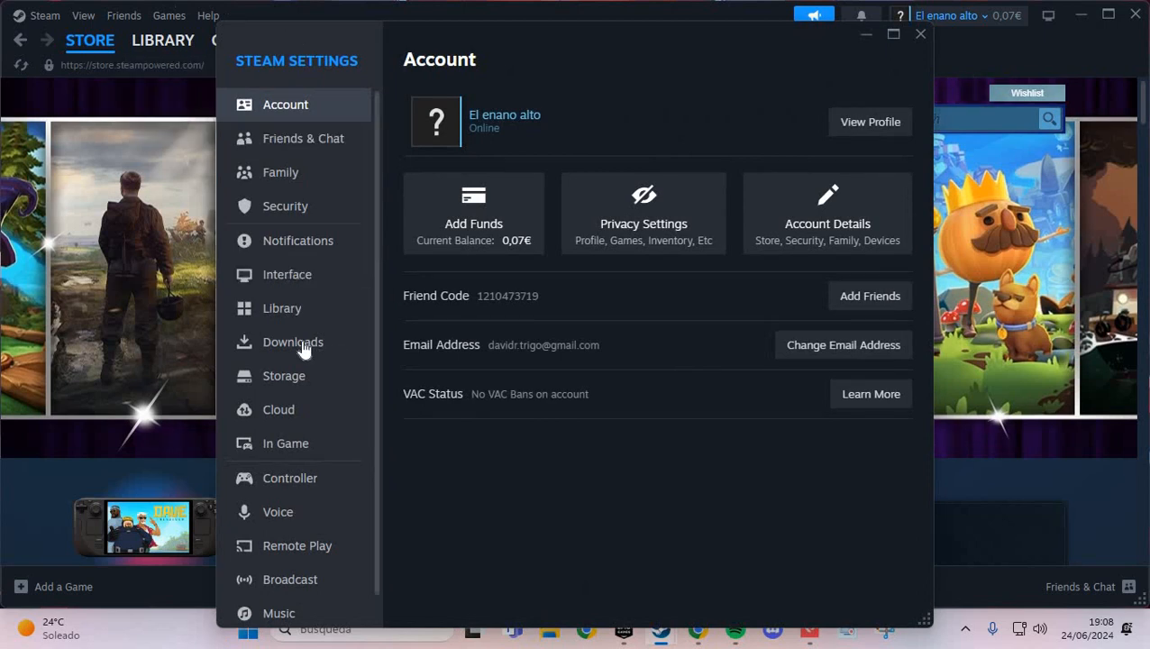
{"action": "mouse_move", "coordinate": [298, 350]}
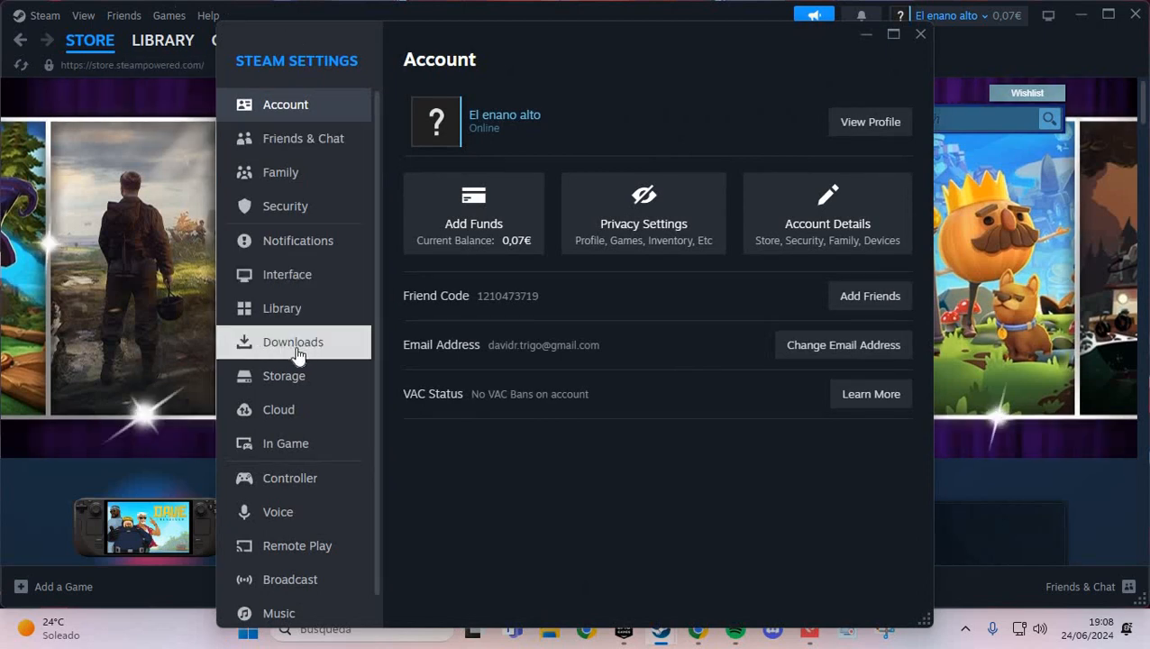
Step: Clear the download cache under Downloads and close the Settings window
{"action": "left_click", "coordinate": [293, 342]}
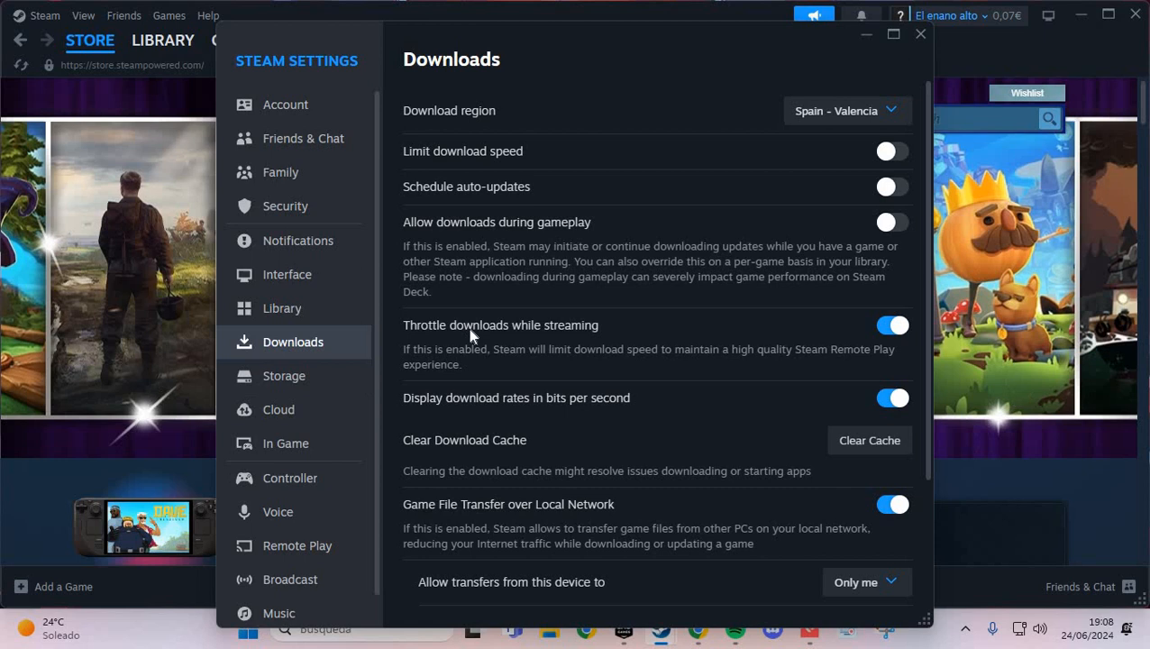
{"action": "mouse_move", "coordinate": [753, 442]}
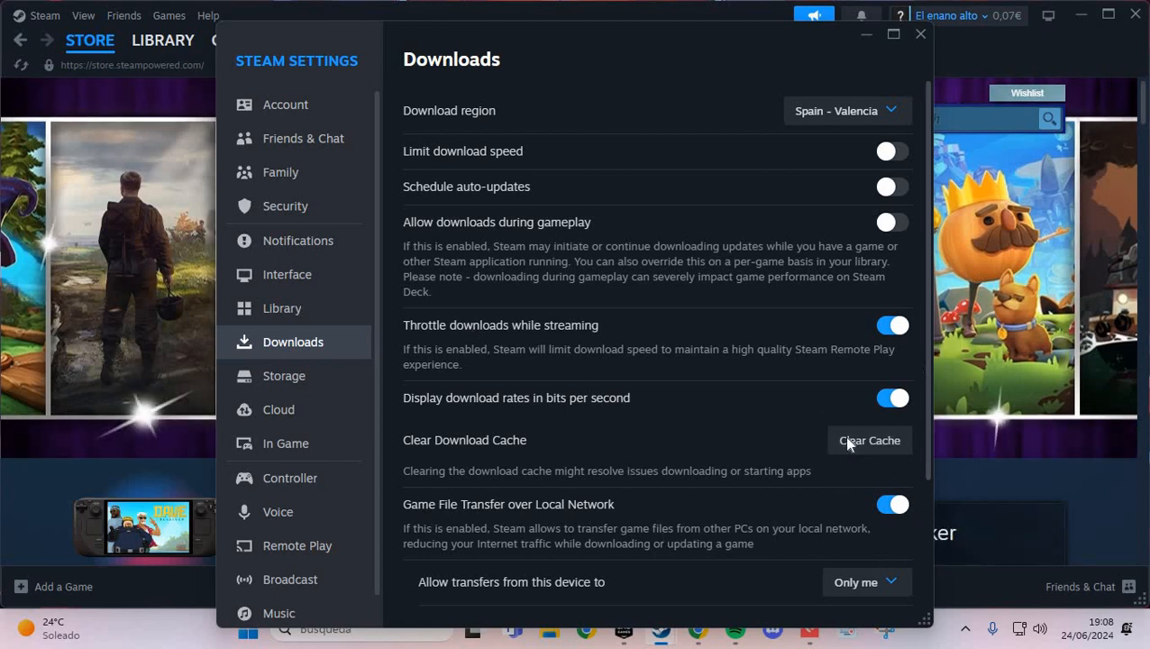
{"action": "left_click", "coordinate": [869, 440]}
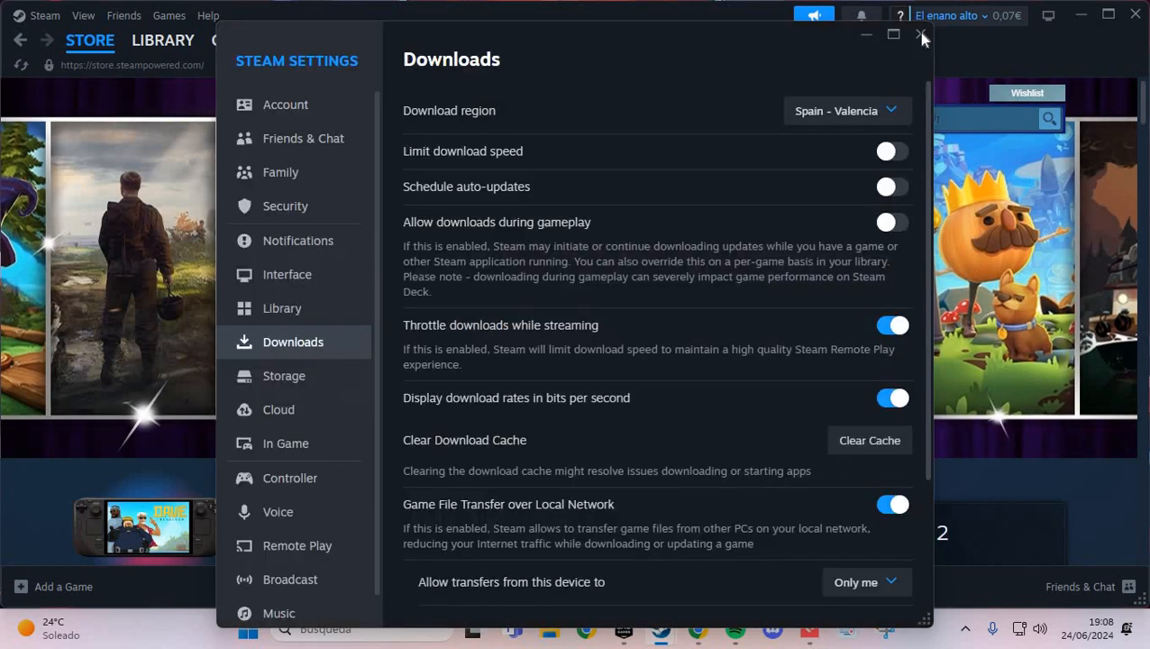
{"action": "mouse_move", "coordinate": [921, 36]}
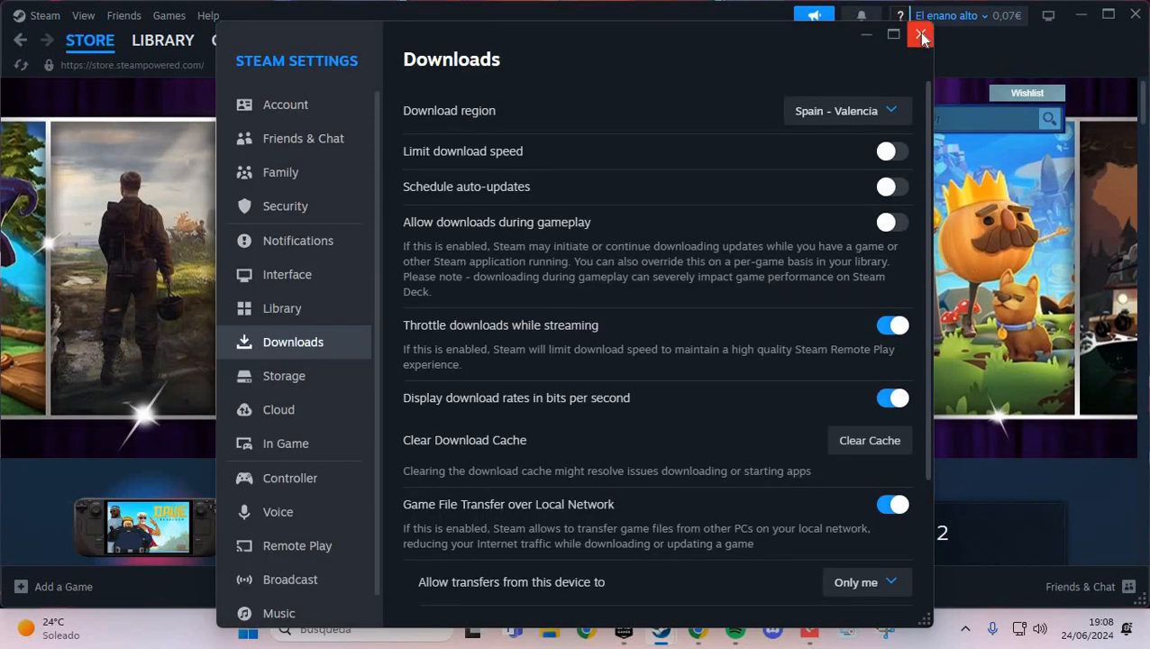
{"action": "left_click", "coordinate": [920, 35]}
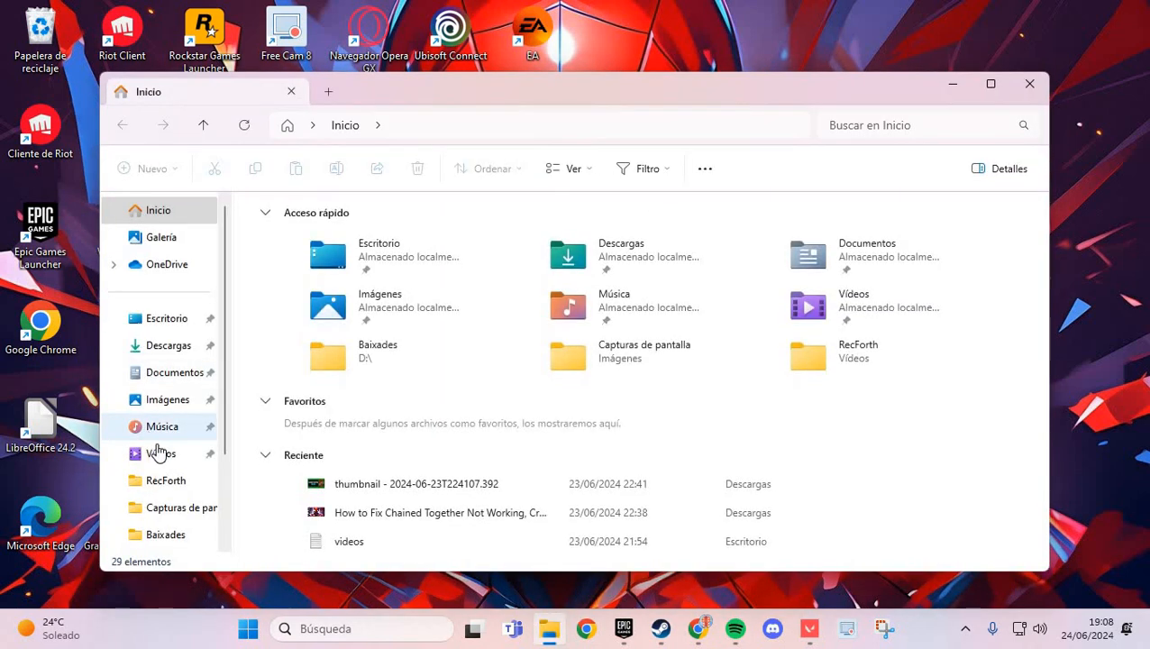
Step: Navigate to C:\Archivos de programa (x86)\Steam in File Explorer
{"action": "left_click", "coordinate": [171, 449]}
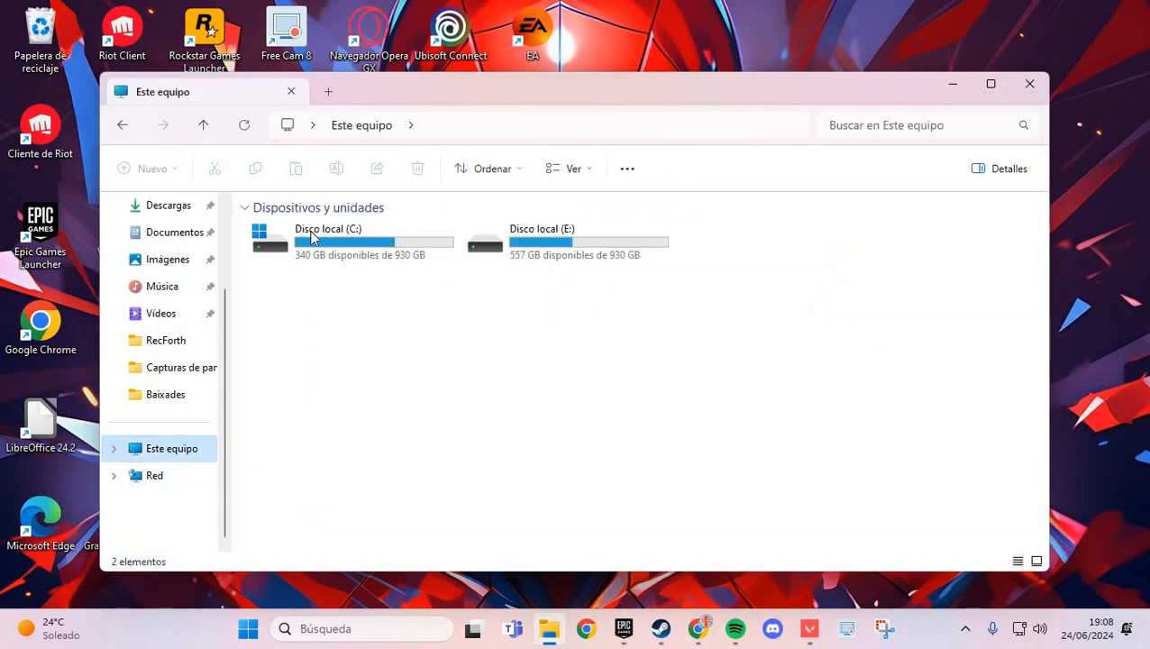
{"action": "left_click", "coordinate": [351, 241]}
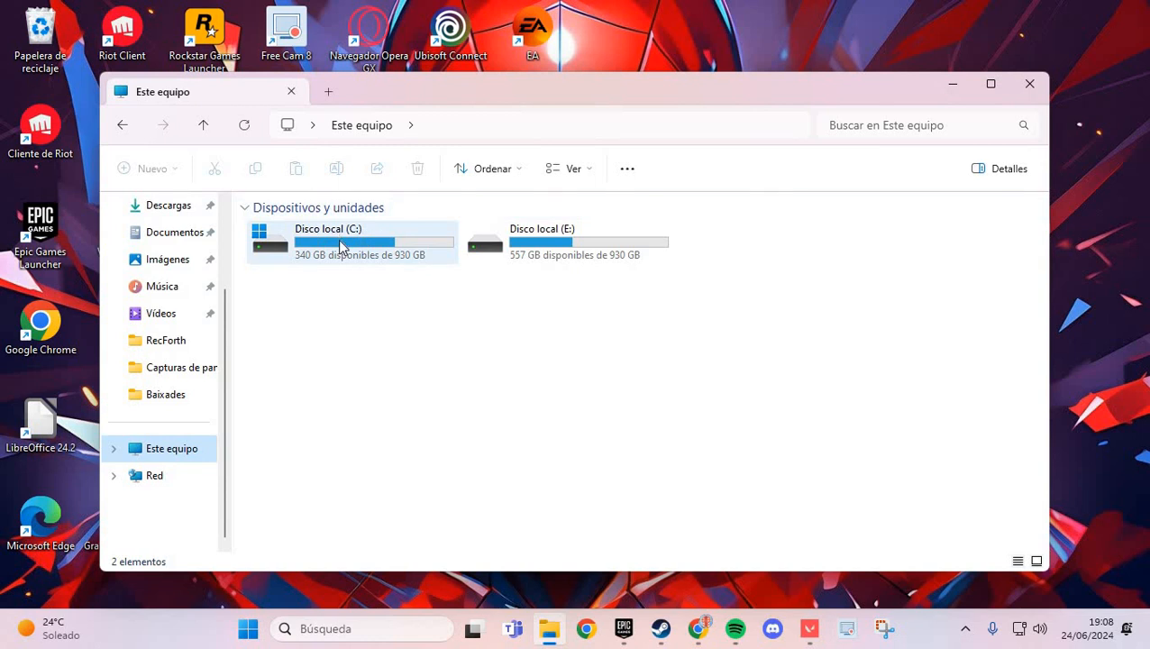
{"action": "double_click", "coordinate": [330, 241]}
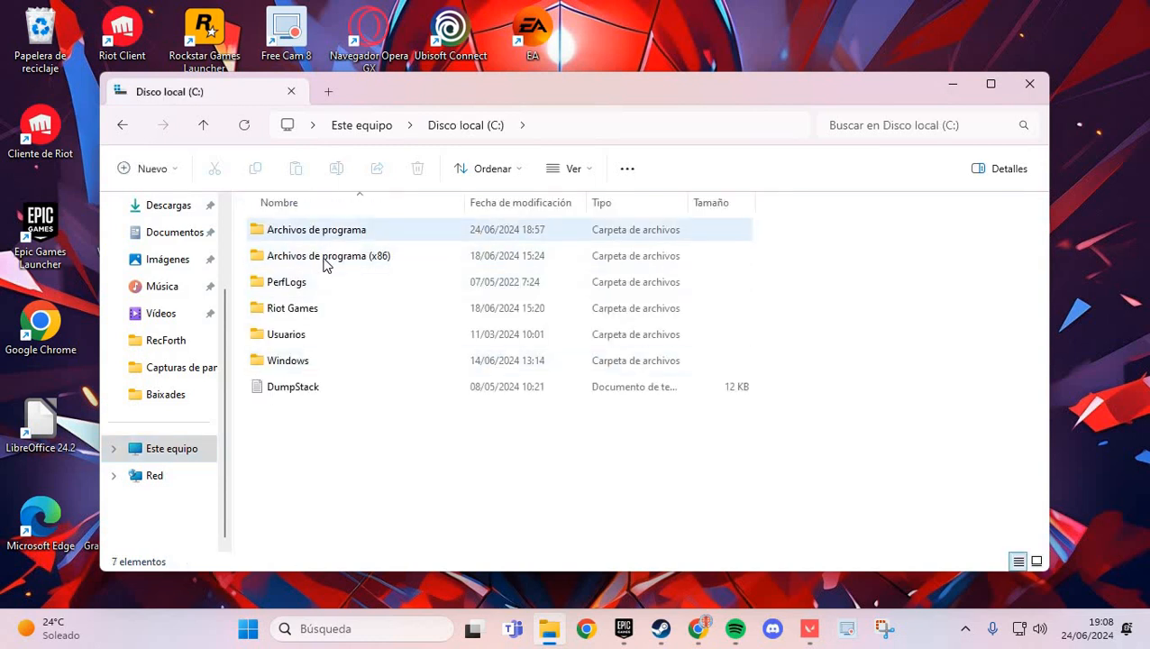
{"action": "left_click", "coordinate": [331, 255]}
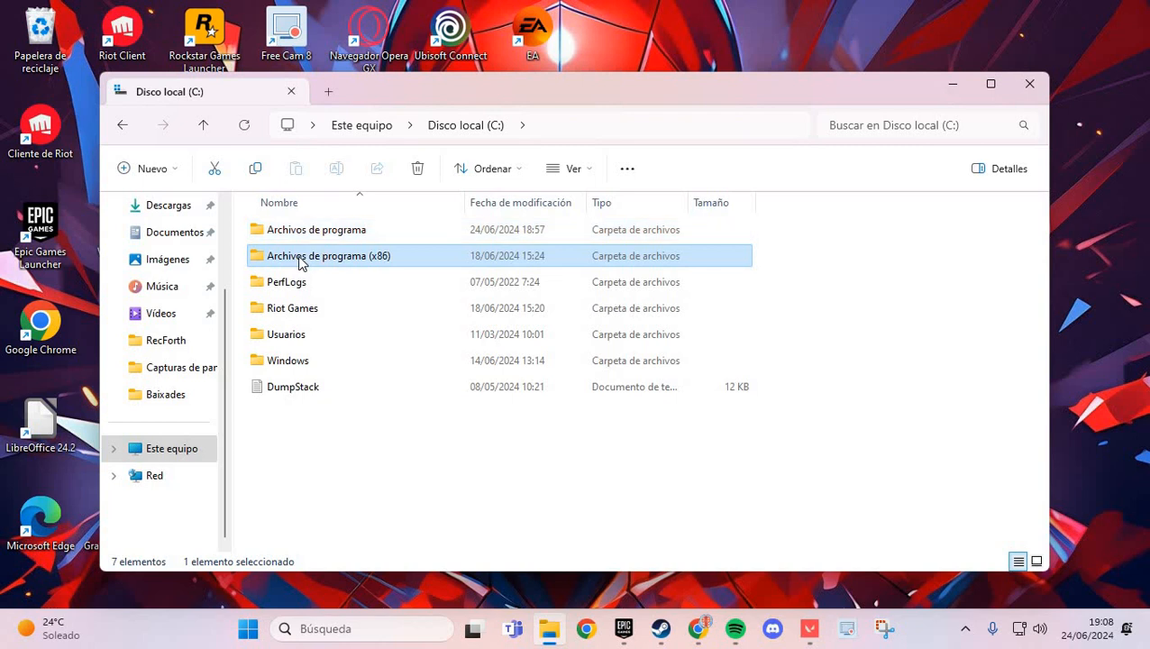
{"action": "mouse_move", "coordinate": [351, 261]}
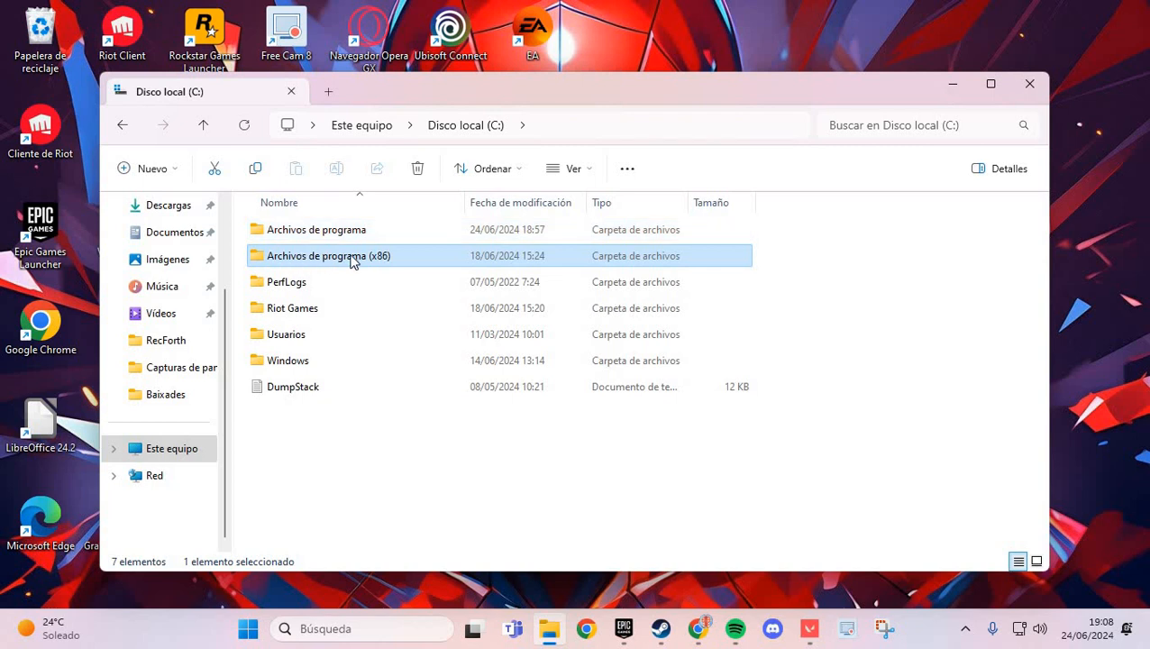
{"action": "mouse_move", "coordinate": [344, 270]}
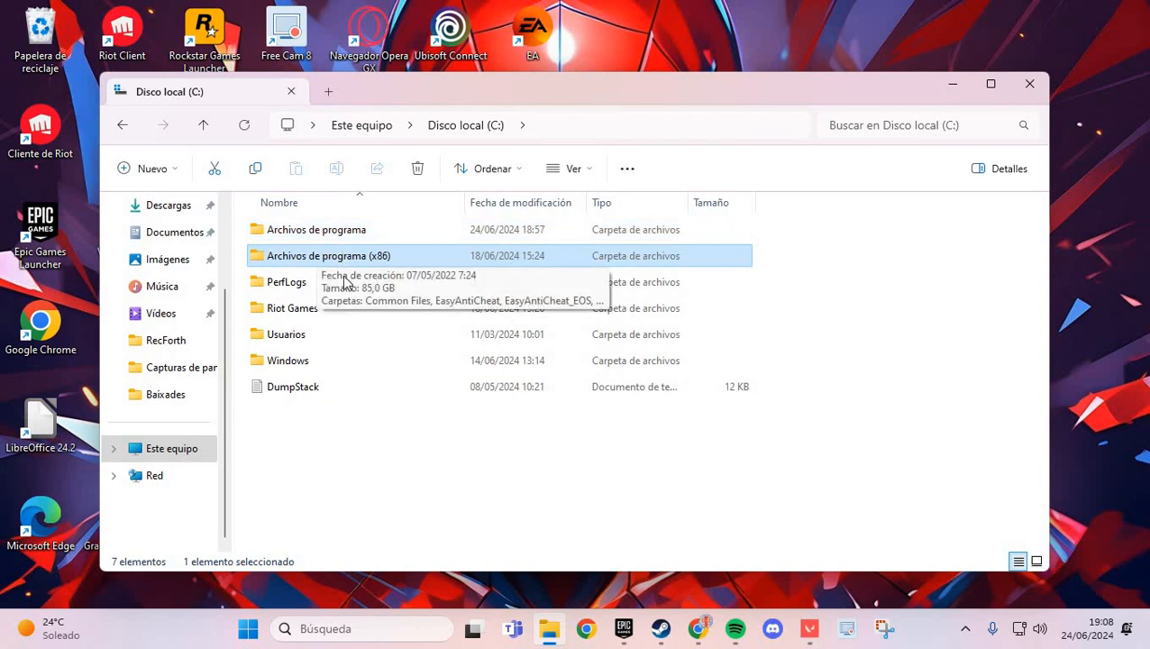
{"action": "double_click", "coordinate": [320, 256]}
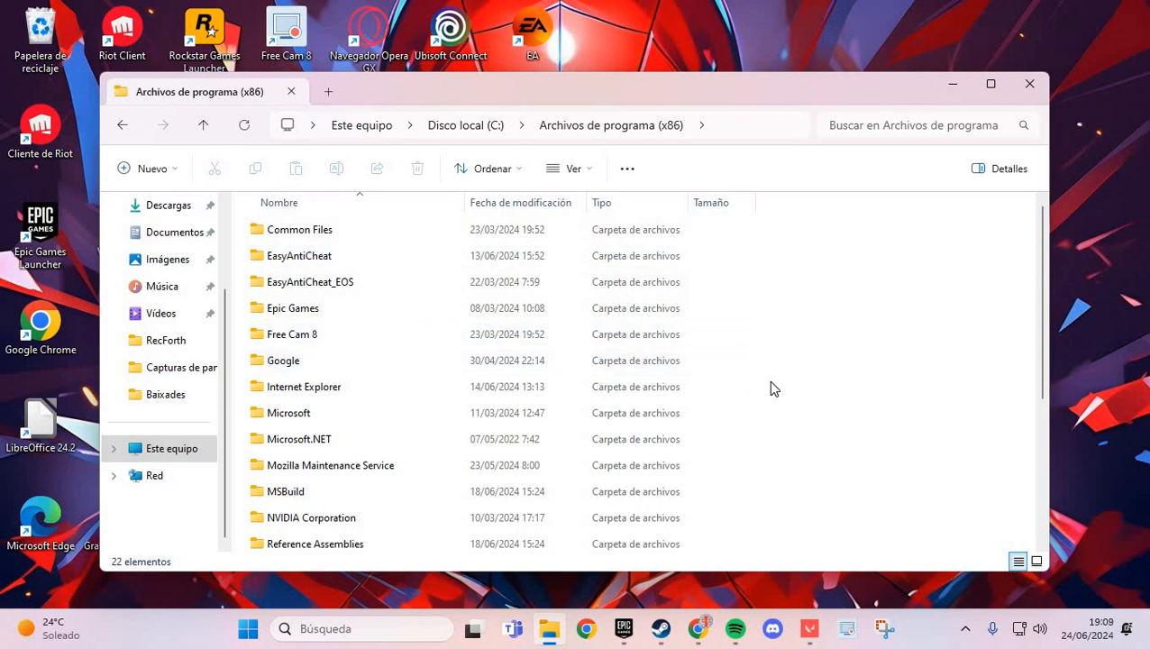
{"action": "scroll", "scroll_direction": "down", "scroll_amount": 3}
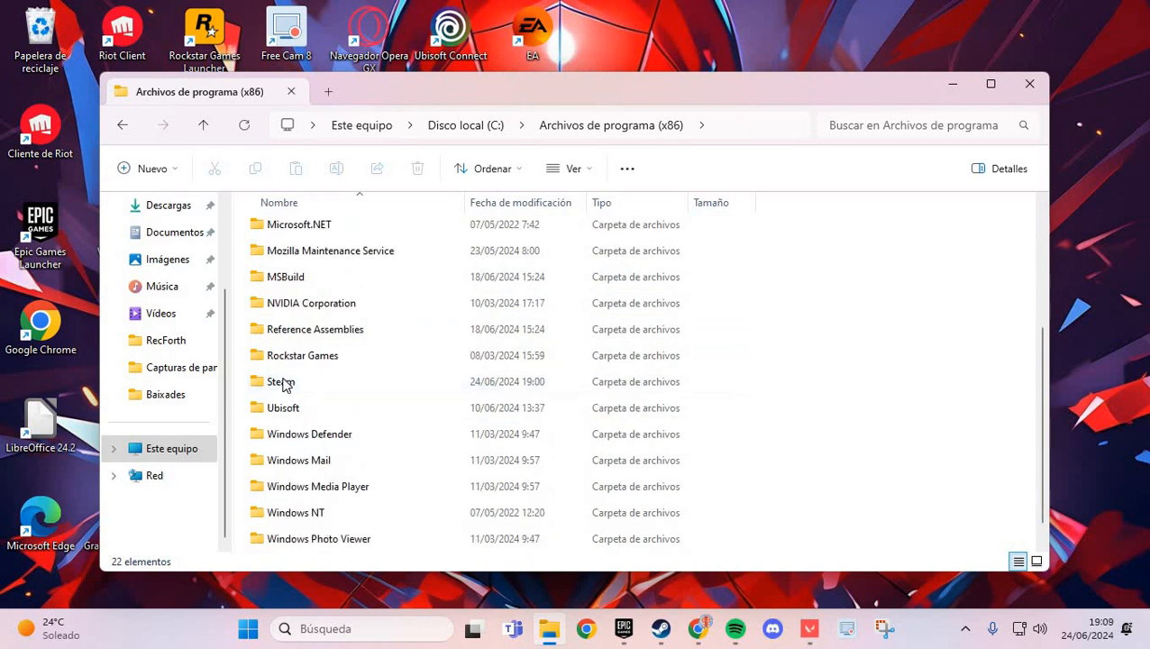
{"action": "double_click", "coordinate": [281, 382]}
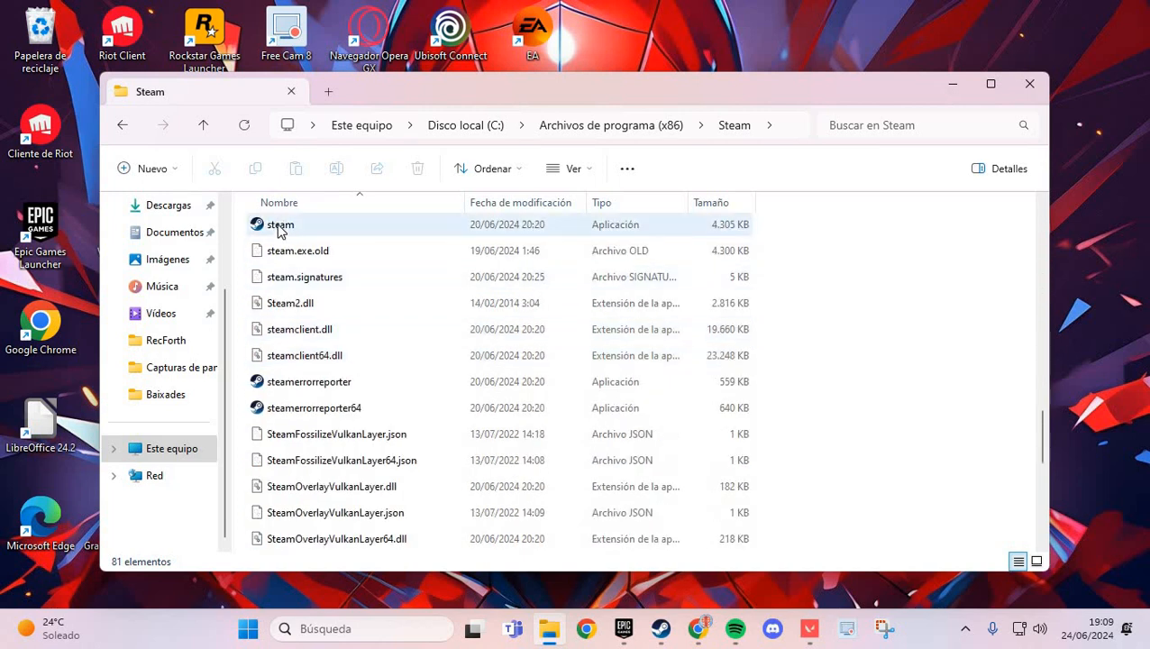
Step: Set steam.exe to Windows 8 compatibility, disable fullscreen optimizations, and close Properties
{"action": "right_click", "coordinate": [281, 224]}
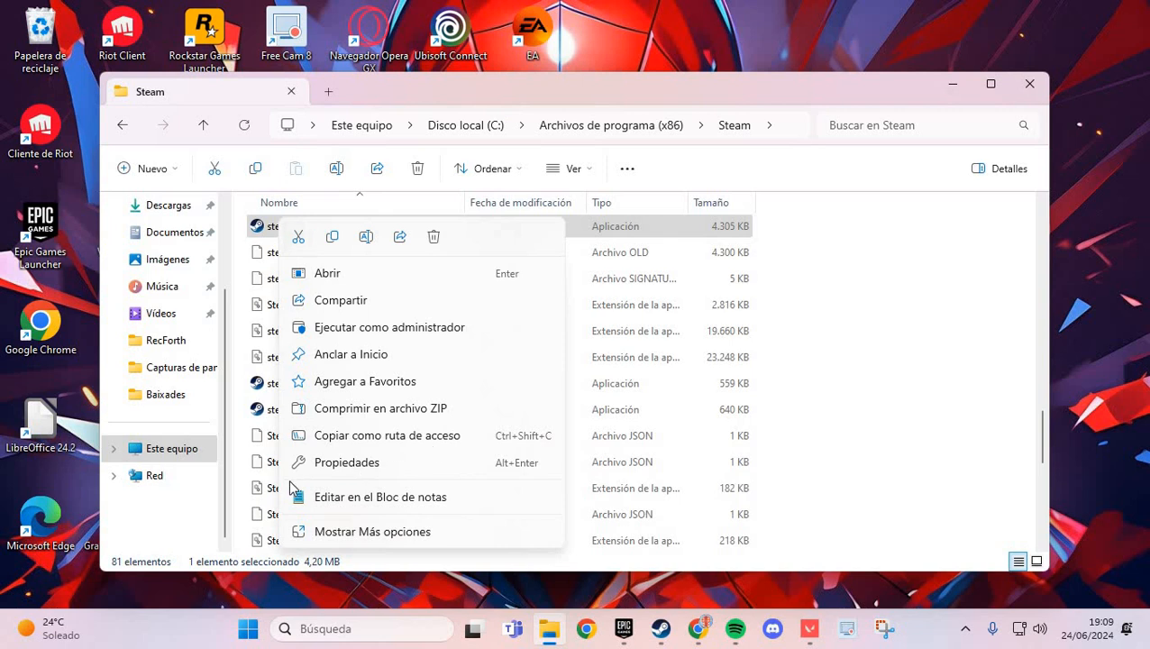
{"action": "left_click", "coordinate": [689, 169]}
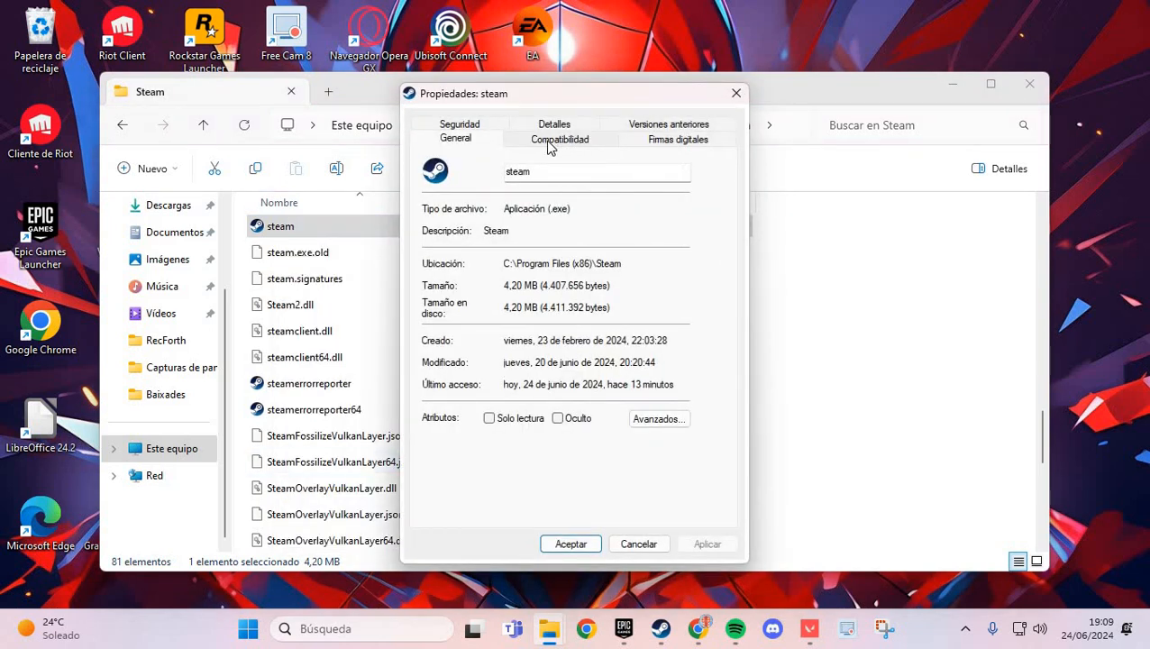
{"action": "left_click", "coordinate": [559, 139]}
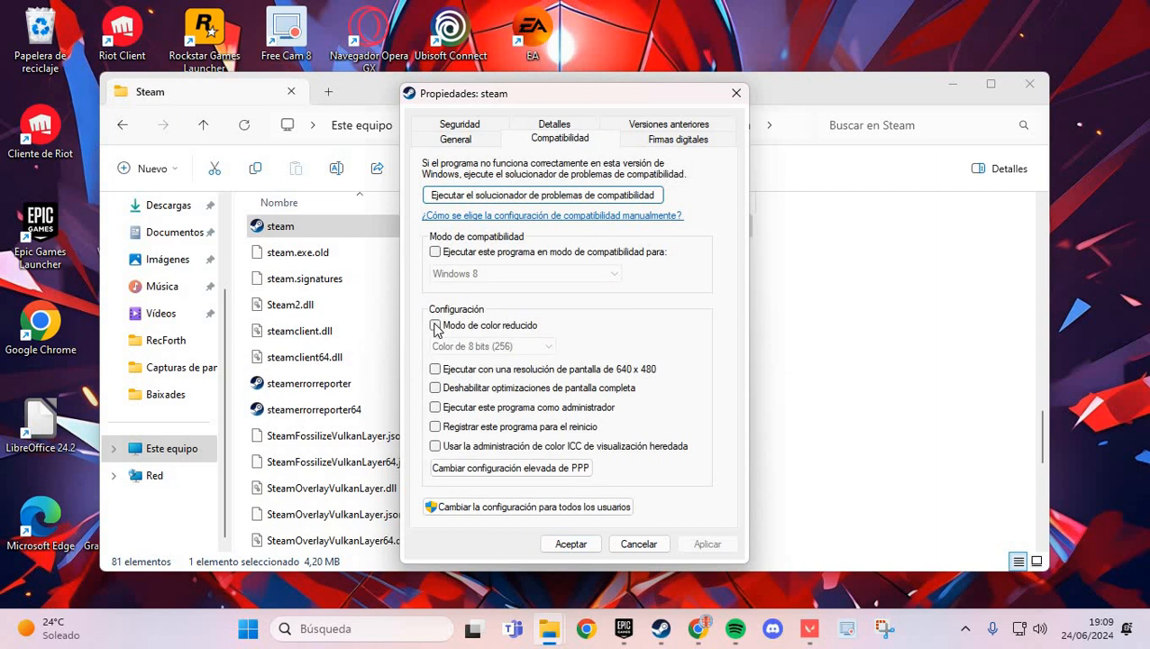
{"action": "left_click", "coordinate": [433, 252]}
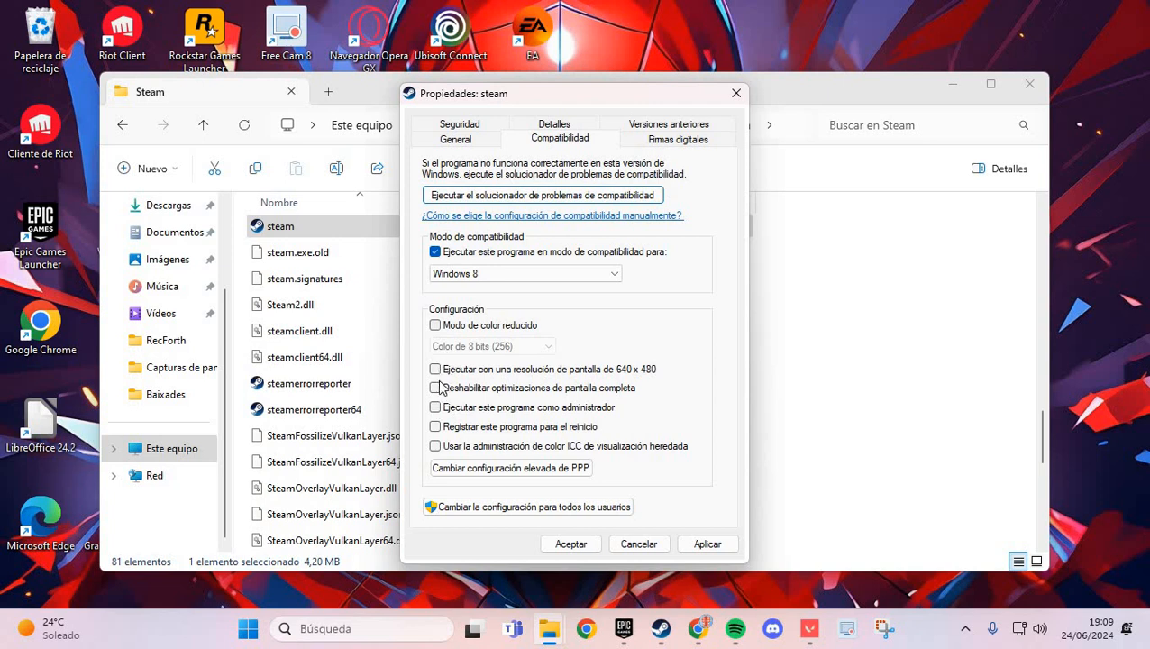
{"action": "left_click", "coordinate": [436, 387]}
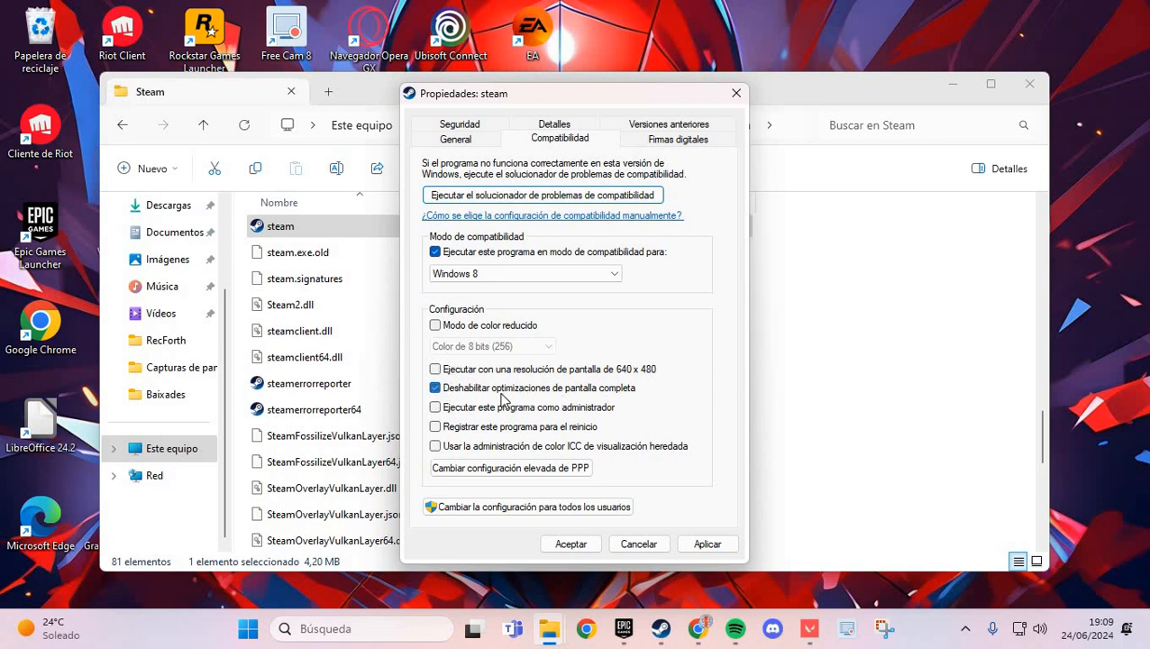
{"action": "mouse_move", "coordinate": [543, 395]}
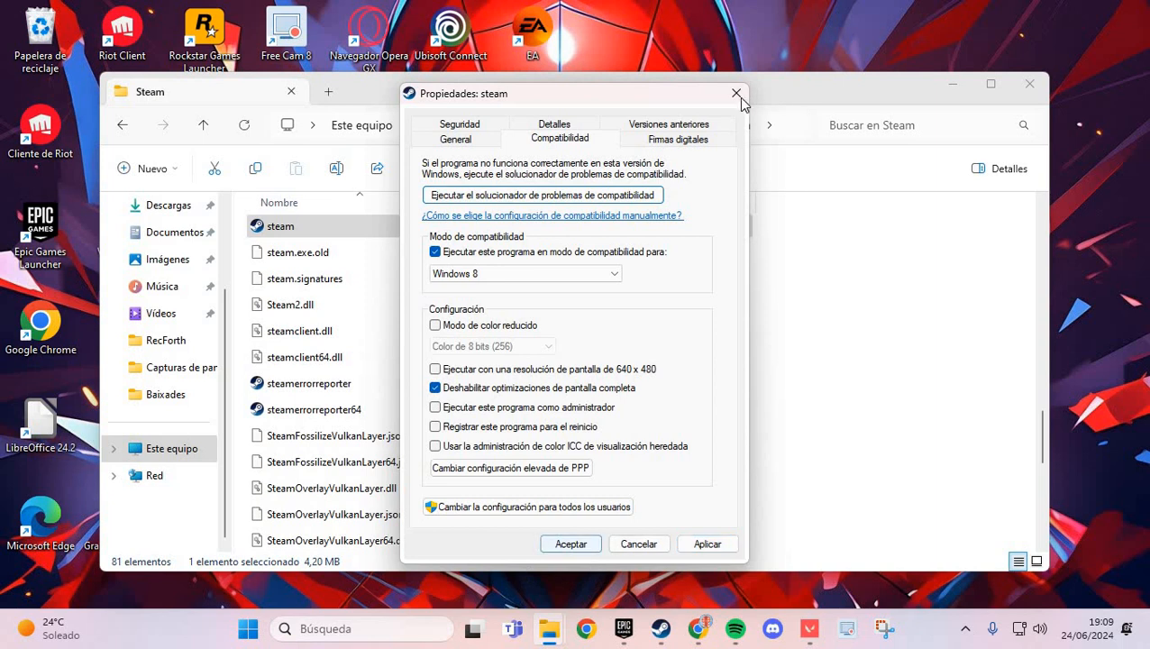
{"action": "left_click", "coordinate": [735, 94]}
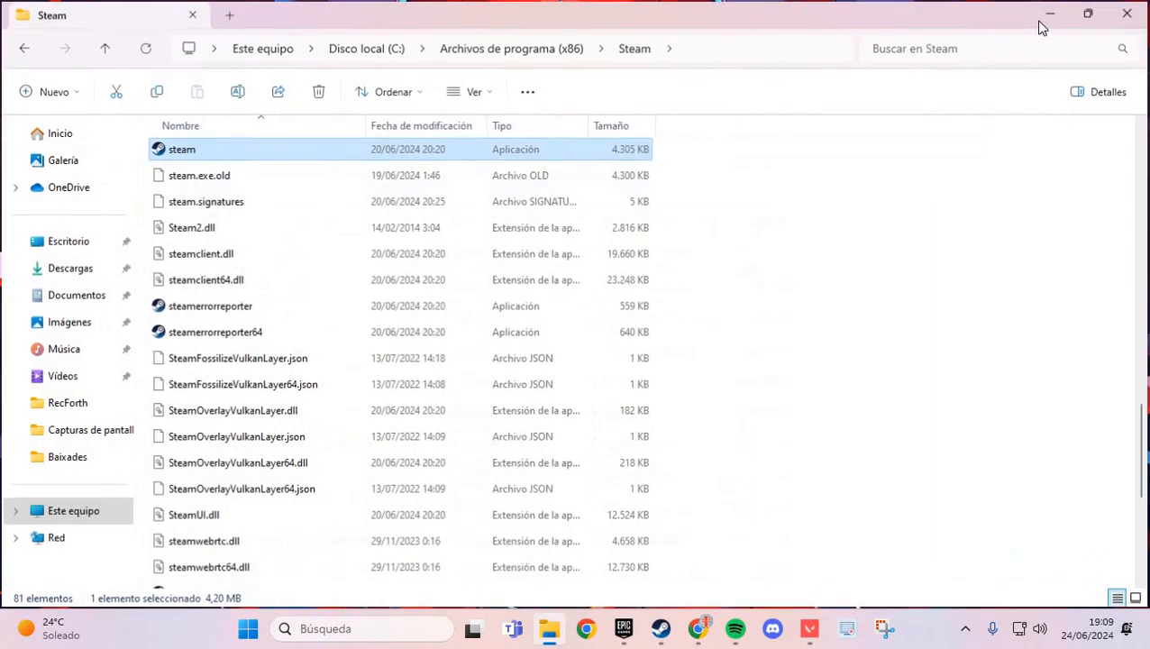